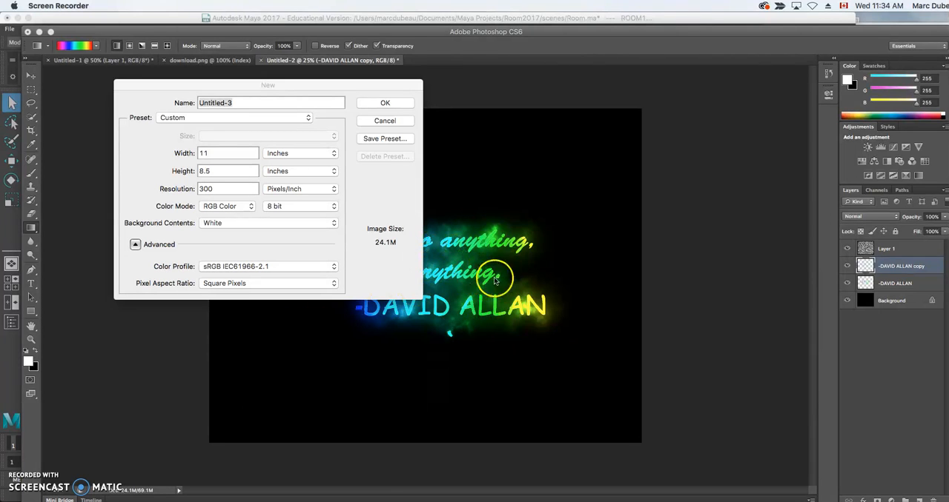
pyautogui.moveTo(472, 258)
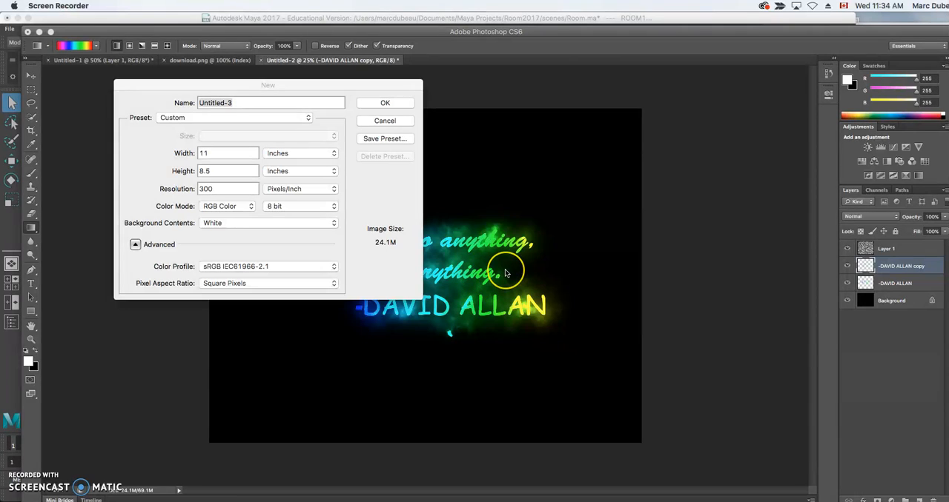
pyautogui.moveTo(474, 285)
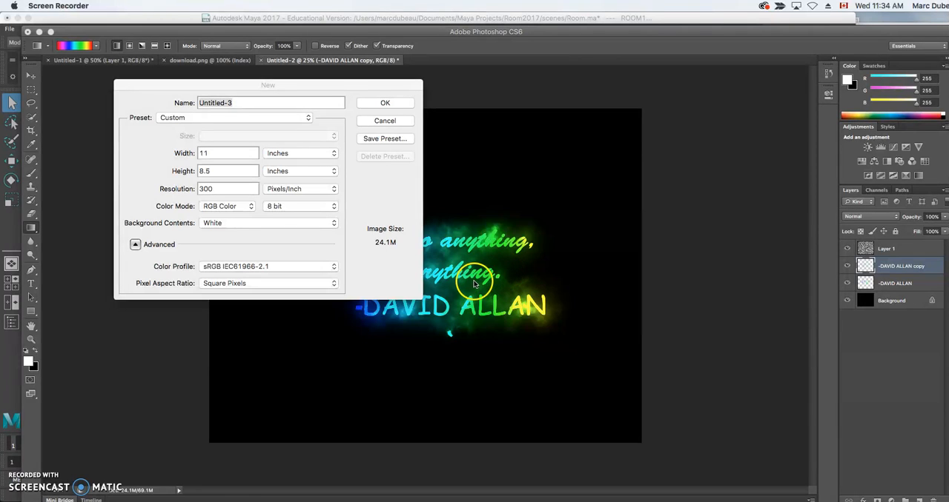
pyautogui.moveTo(487, 294)
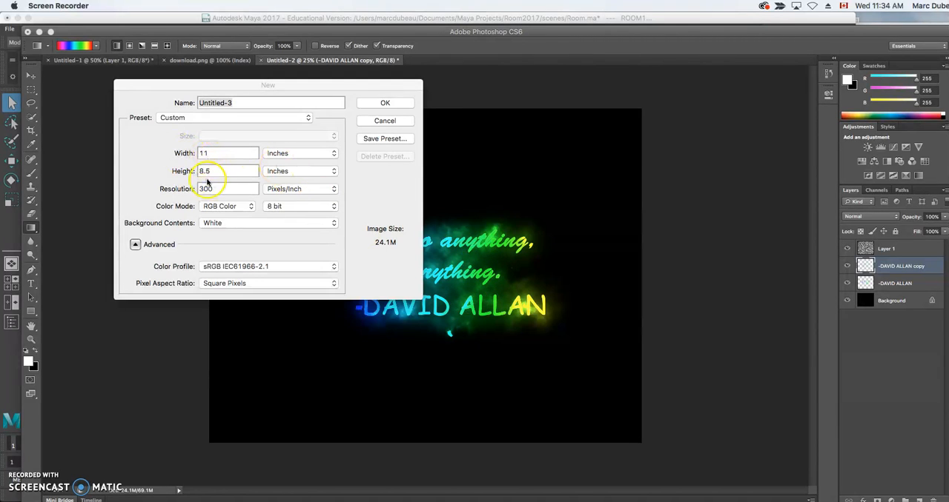
# Step: Create a new white 11 × 8.5 inch, 300 ppi document named 'poster typography'
pyautogui.click(215, 188)
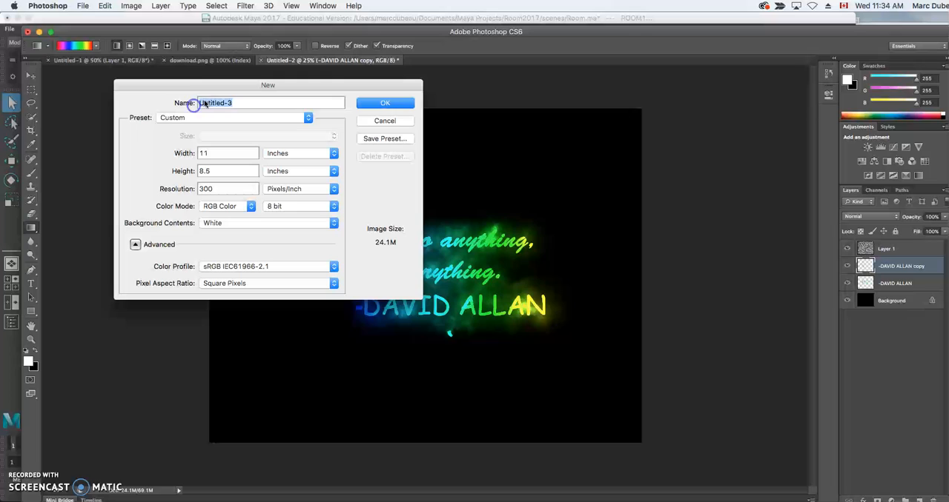
pyautogui.write('poster typography')
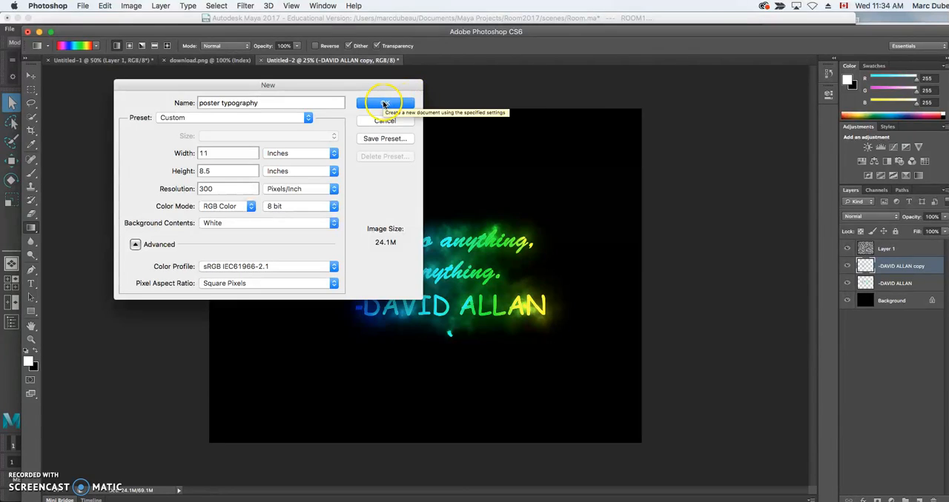
pyautogui.click(386, 103)
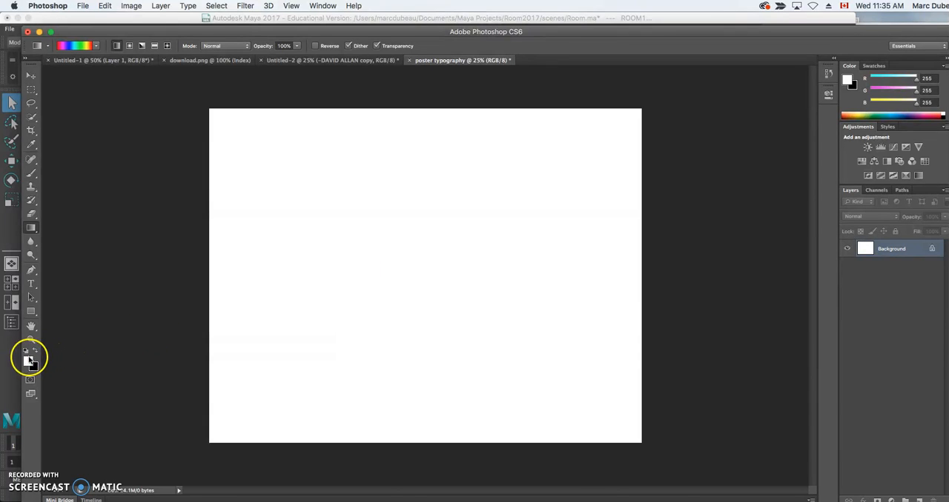
# Step: Swap colours so black becomes the fill colour for the Background layer
pyautogui.click(30, 362)
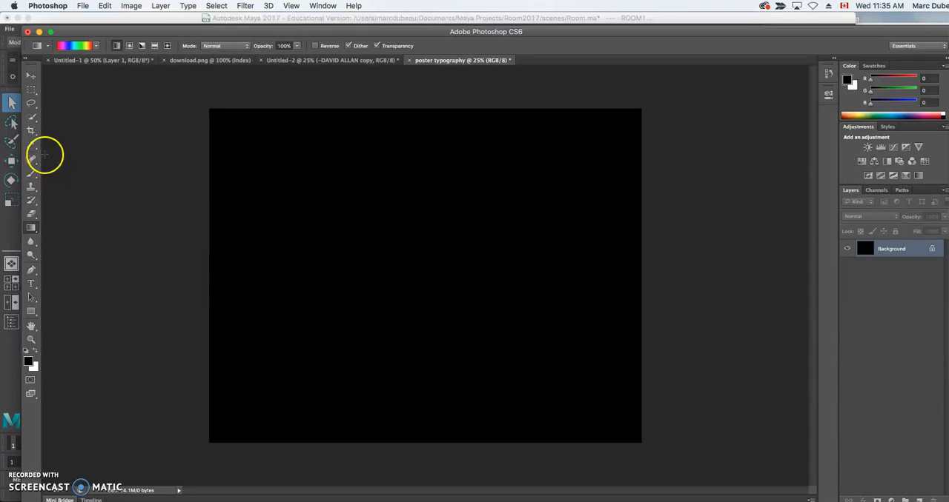
pyautogui.moveTo(83, 181)
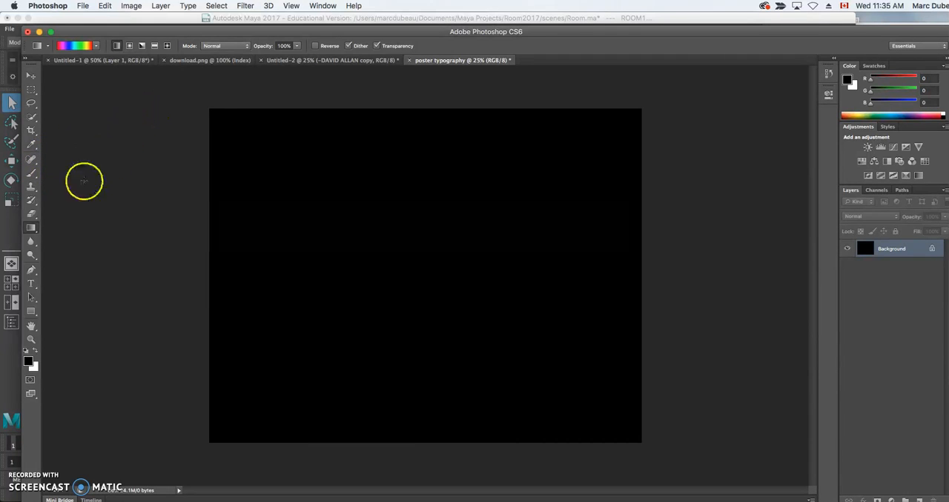
pyautogui.moveTo(119, 114)
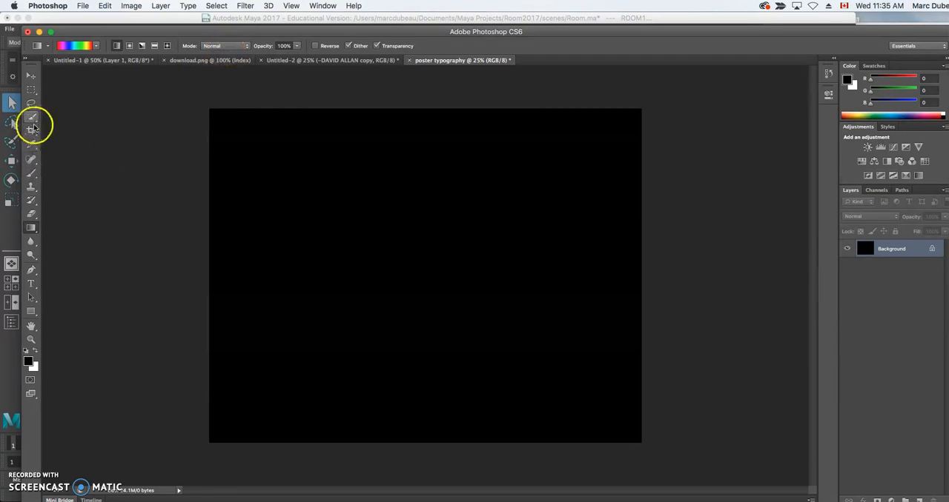
pyautogui.moveTo(32, 285)
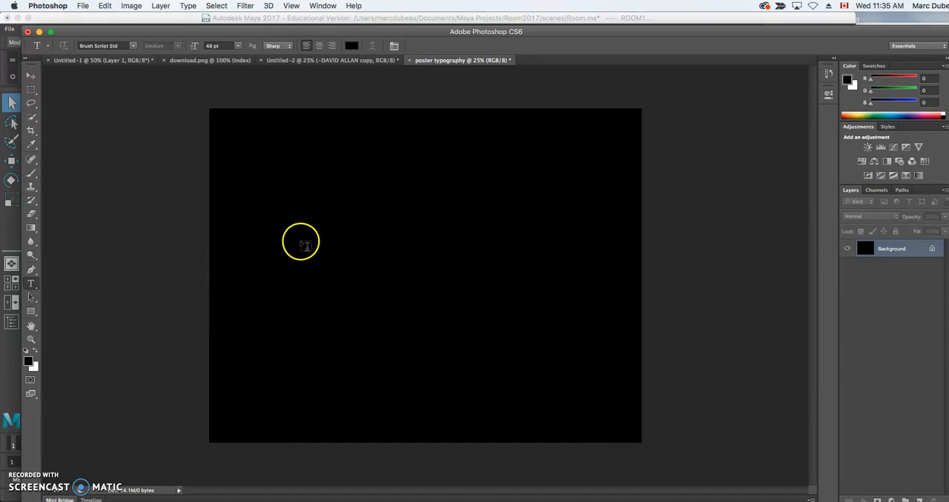
# Step: Start a text layer on the black canvas with its colour set to white
pyautogui.click(306, 249)
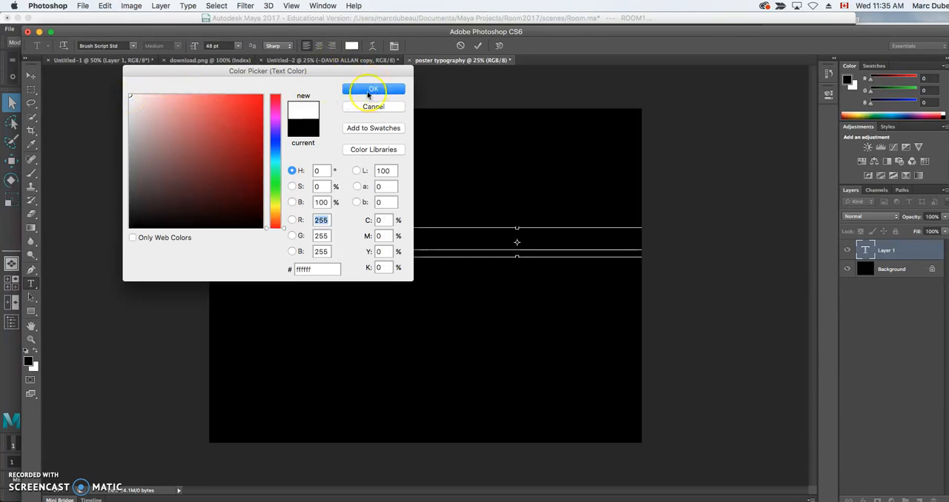
pyautogui.click(373, 89)
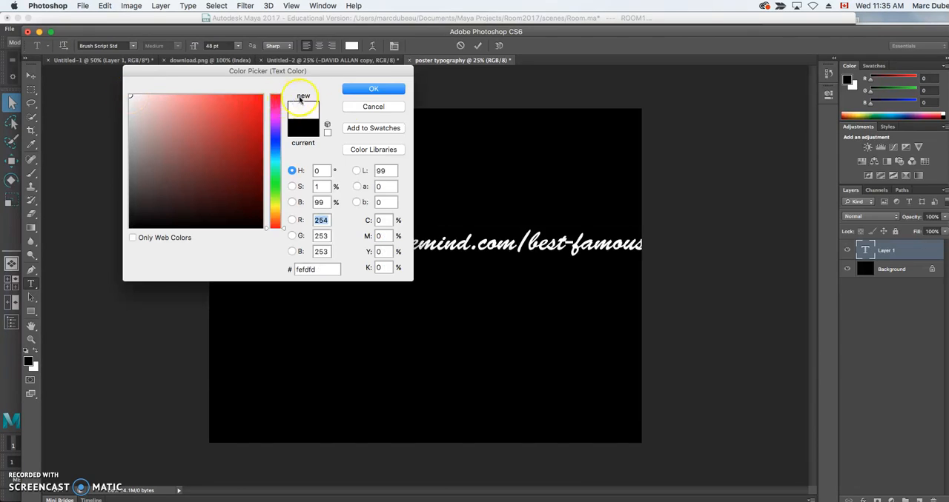
pyautogui.click(374, 89)
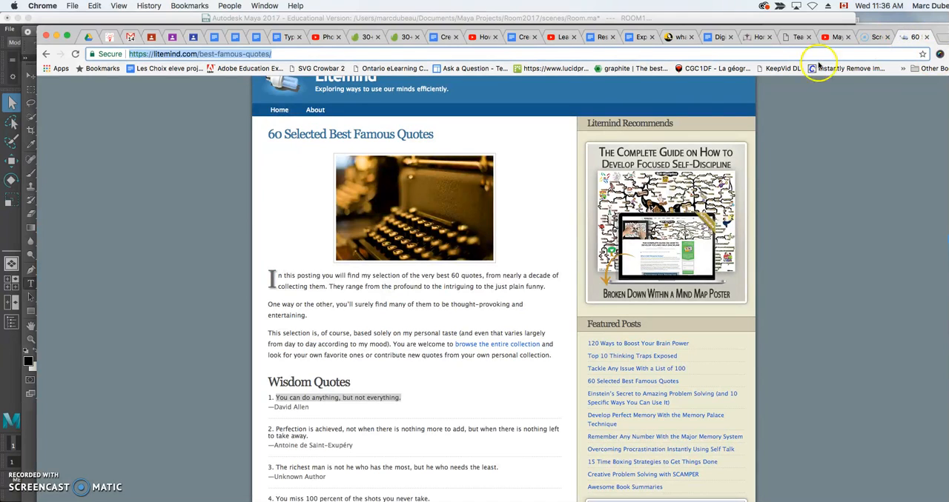
pyautogui.moveTo(312, 421)
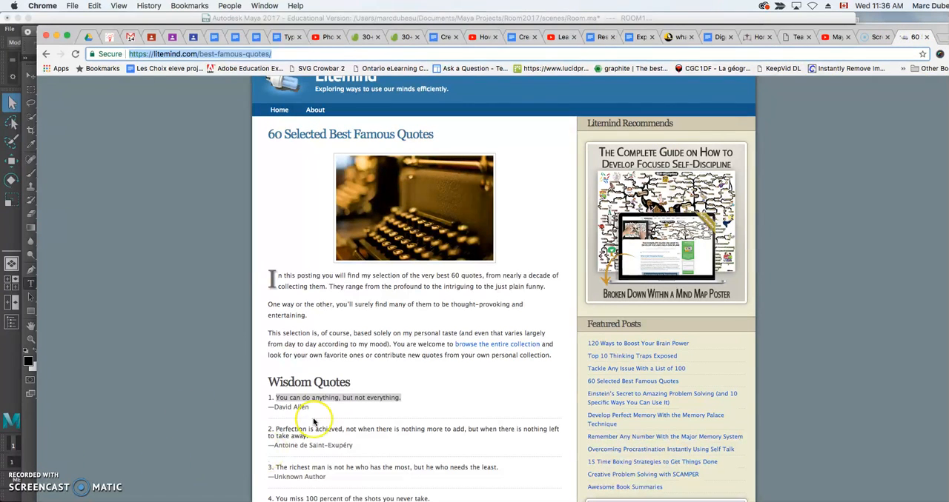
pyautogui.moveTo(378, 52)
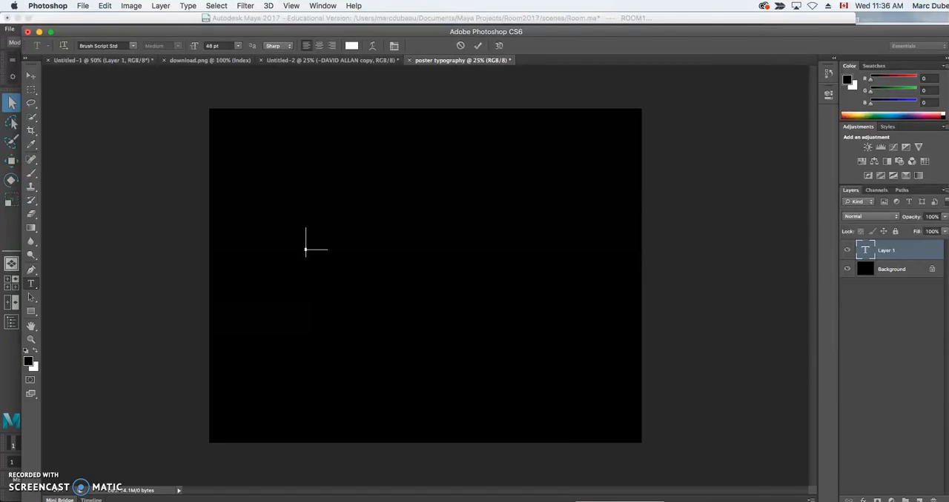
# Step: Add the white quote 'You can do anything, but not everything.' on the poster
pyautogui.click(307, 243)
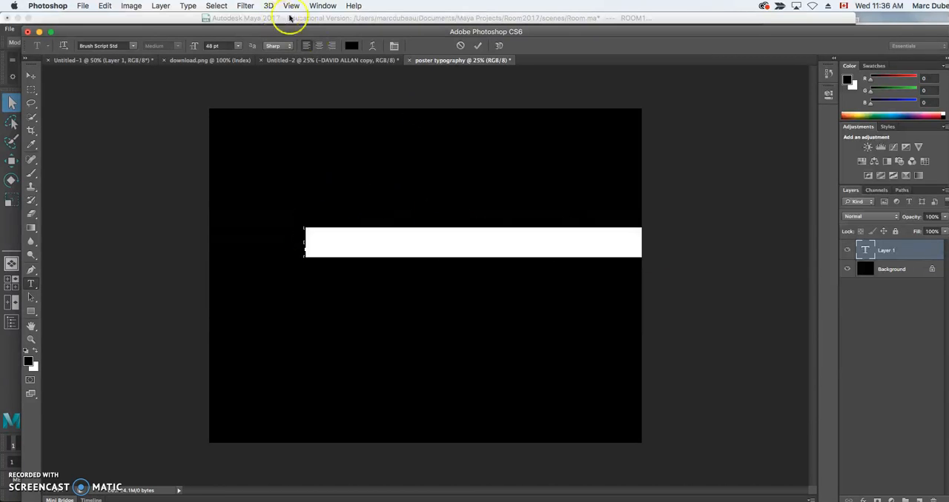
pyautogui.click(27, 359)
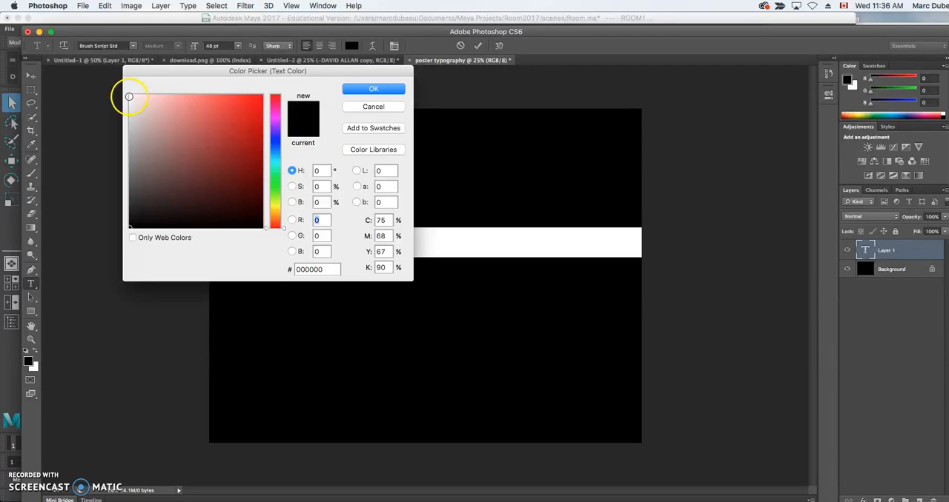
pyautogui.click(374, 89)
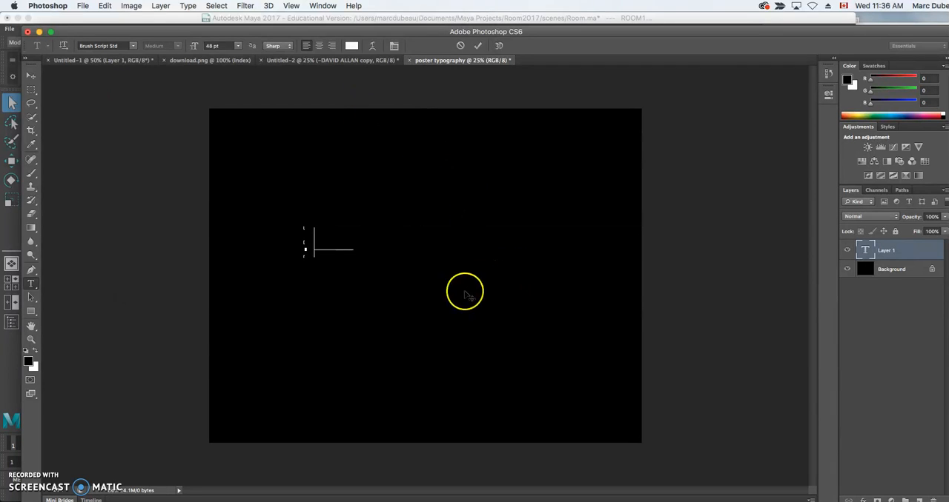
pyautogui.write('You can do anything, but not everything.')
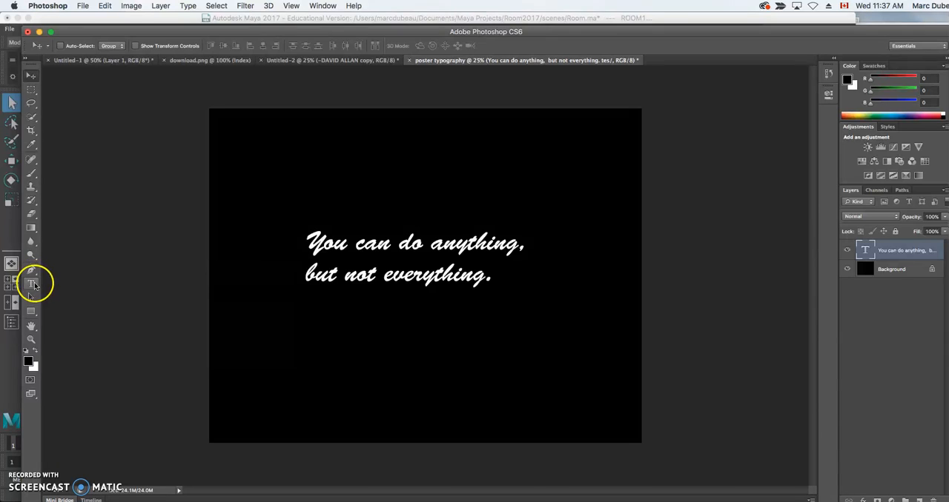
# Step: Start a second, empty text layer near the poster's top-left with the Type tool
pyautogui.click(32, 285)
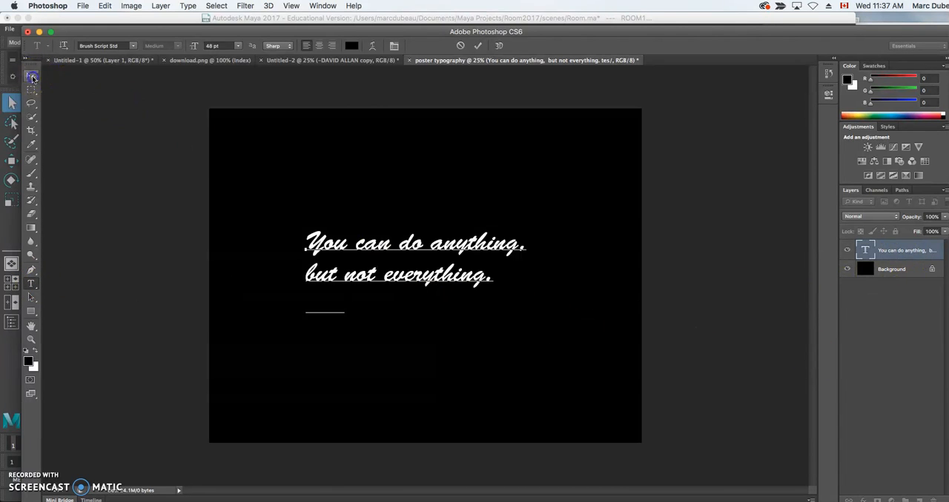
pyautogui.click(31, 75)
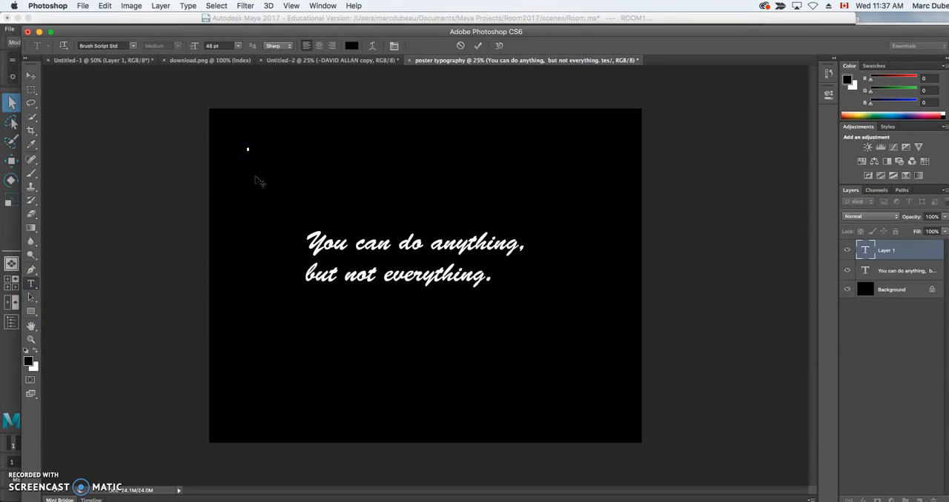
pyautogui.click(248, 145)
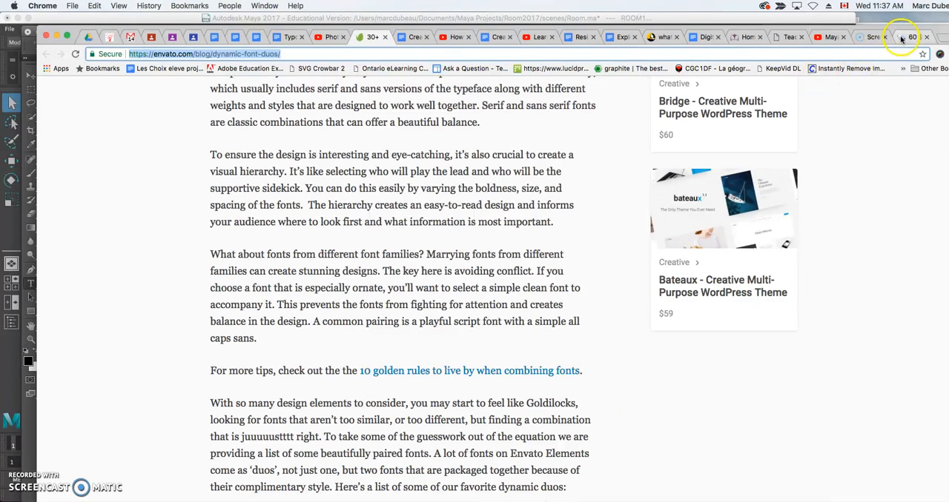
# Step: Bring the famous-quotes tab forward in Chrome
pyautogui.click(913, 37)
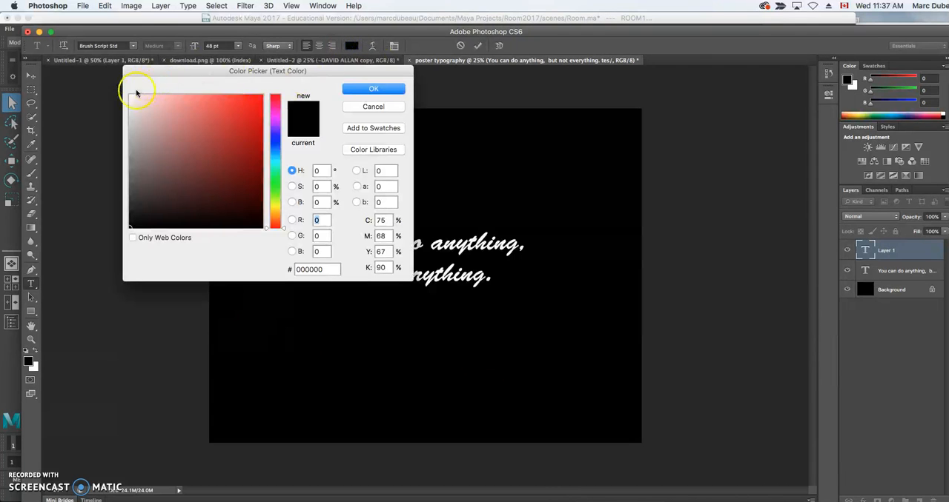
# Step: Set the new text layer's colour to white before choosing a typeface
pyautogui.click(374, 89)
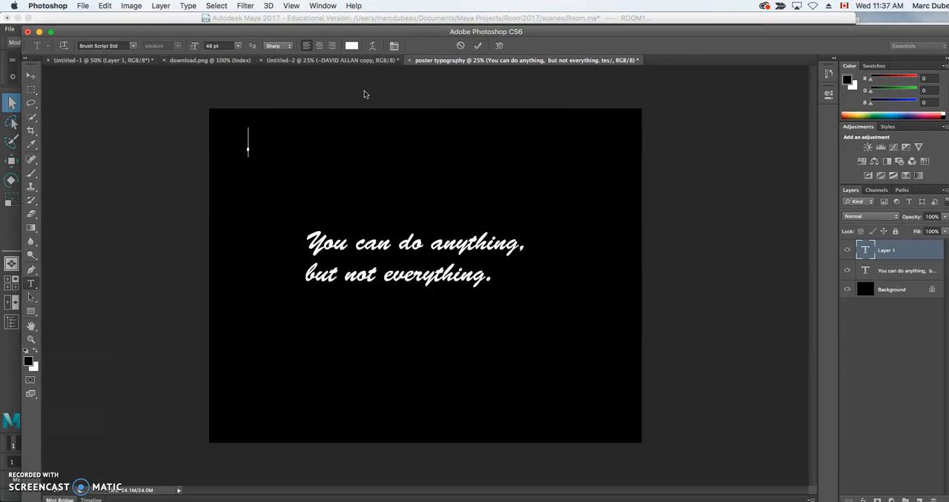
pyautogui.click(104, 46)
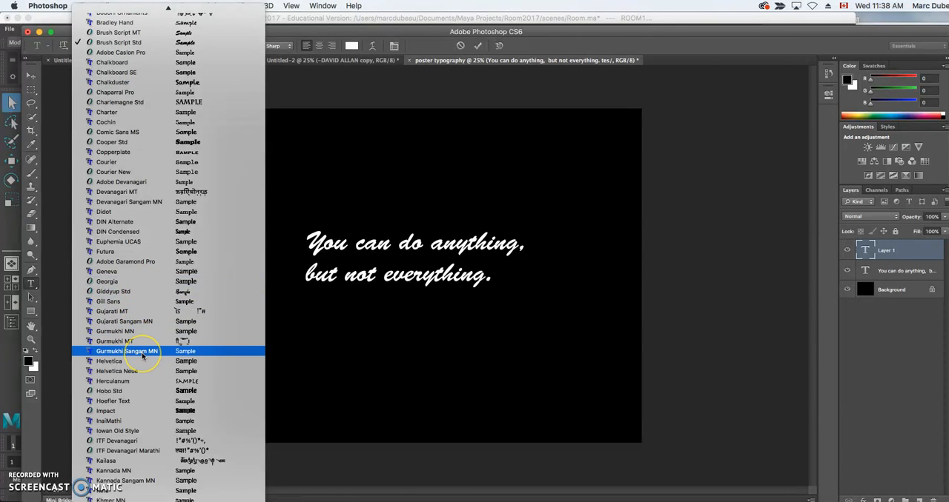
# Step: Write the author name 'DAVID ALLAN' in Comic Sans MS
pyautogui.click(110, 362)
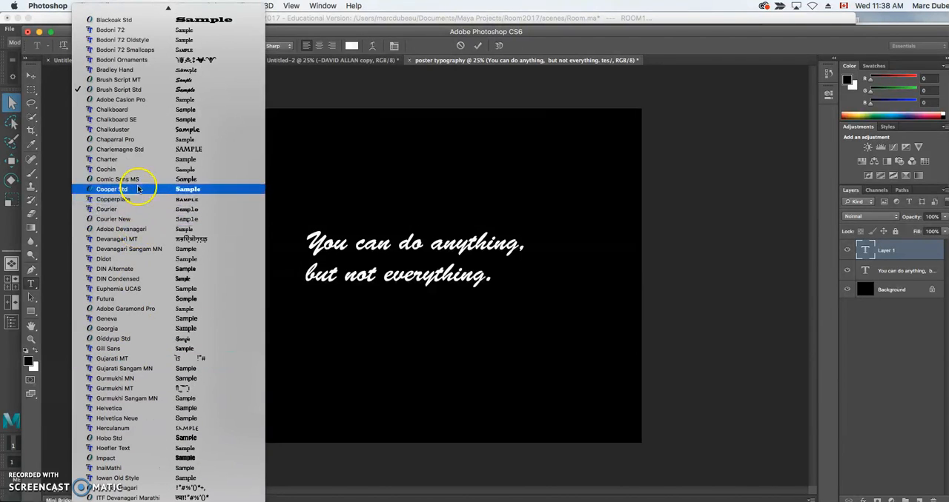
pyautogui.click(117, 178)
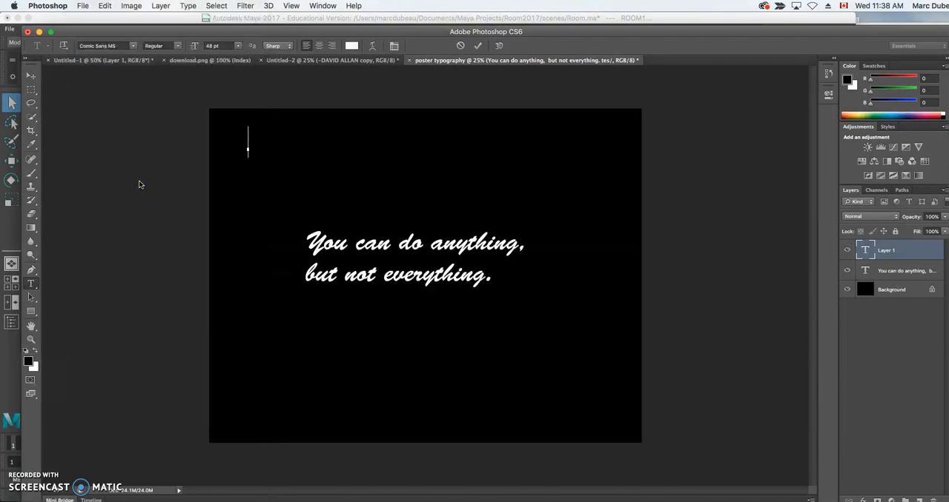
pyautogui.write('David')
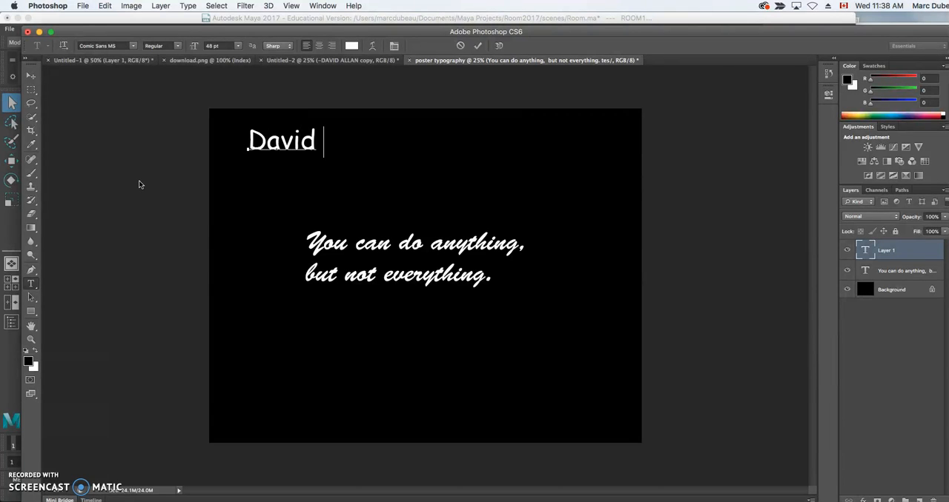
pyautogui.write('All')
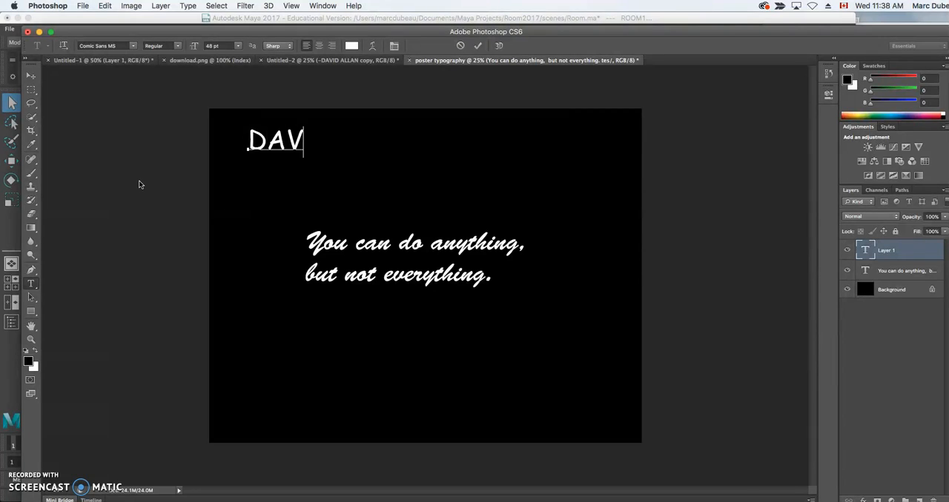
pyautogui.write('ID ALLAN')
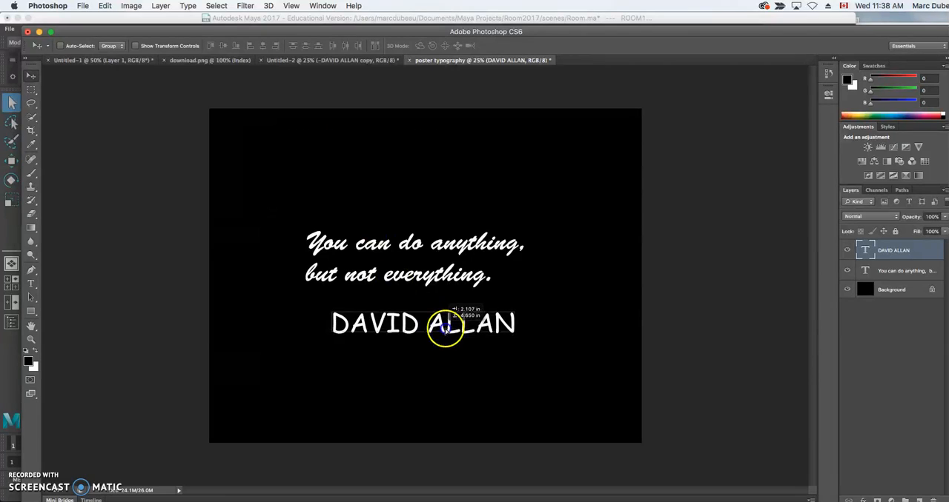
# Step: Move the author line beneath the quote and add a white dash so it reads '- DAVID ALLAN'
pyautogui.moveTo(445, 323); pyautogui.dragTo(448, 305)
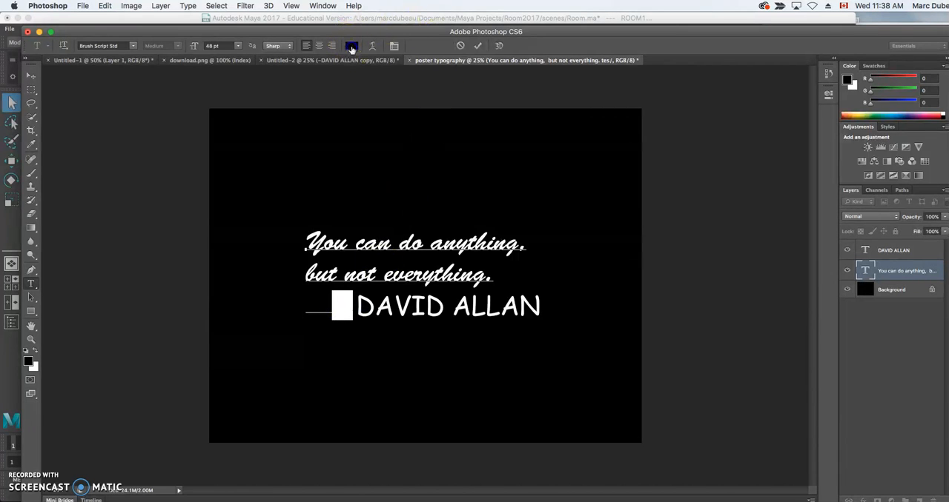
pyautogui.click(350, 46)
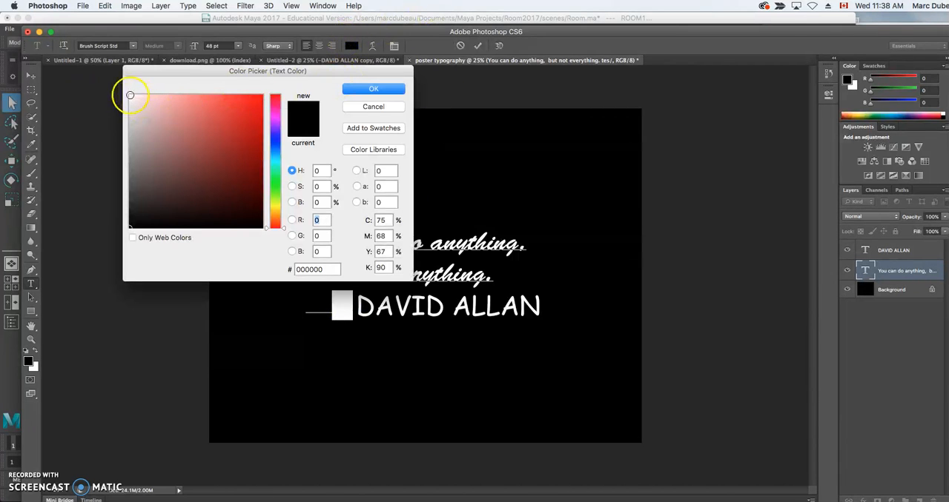
pyautogui.click(374, 89)
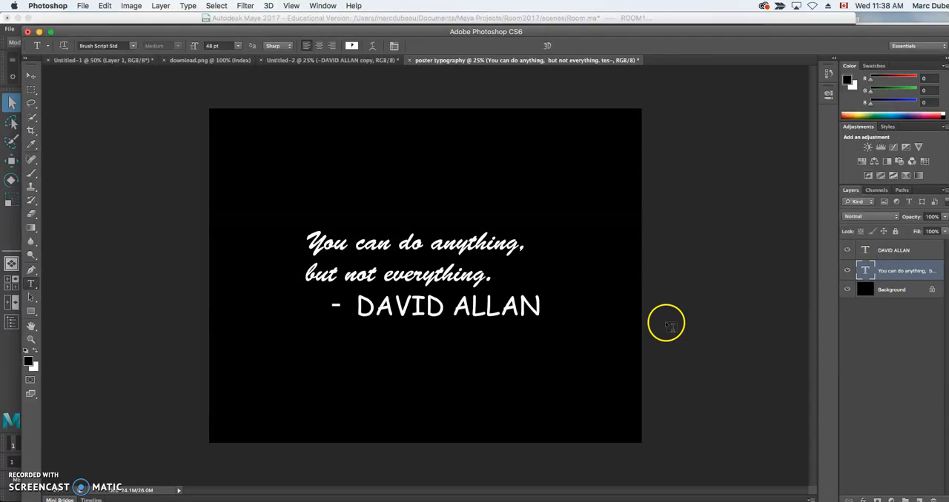
pyautogui.click(893, 249)
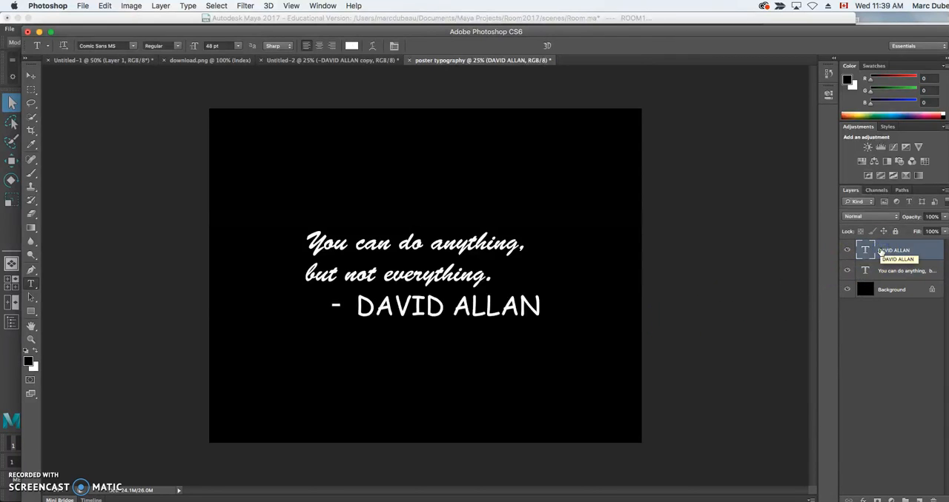
# Step: Rasterize both type layers and merge them into one DAVID ALLAN pixel layer
pyautogui.click(907, 269)
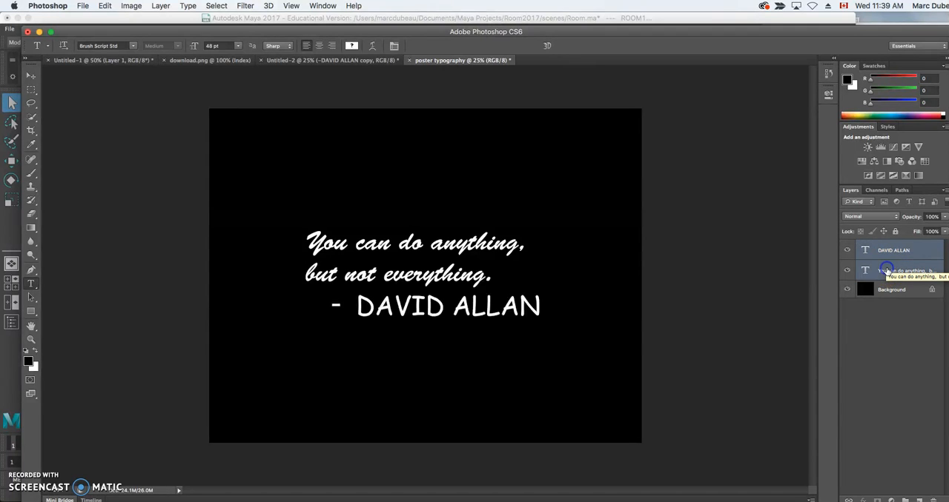
pyautogui.rightClick(912, 270)
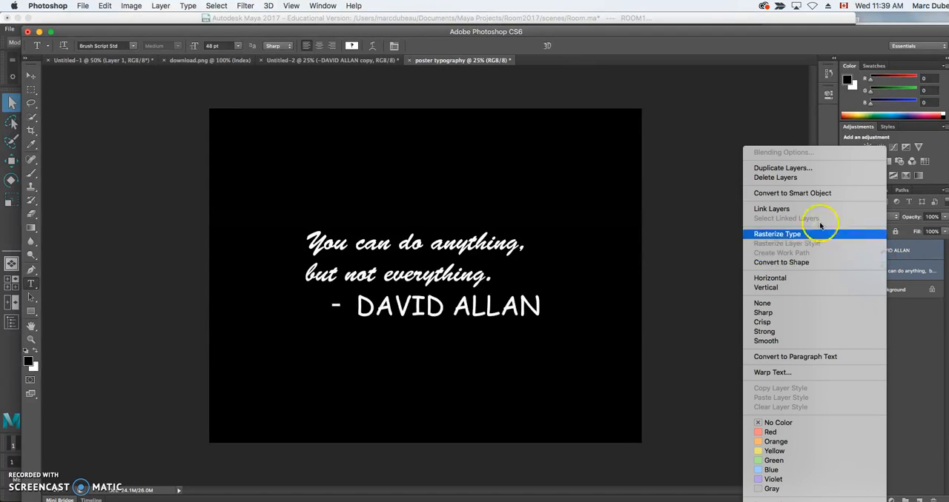
pyautogui.moveTo(798, 177)
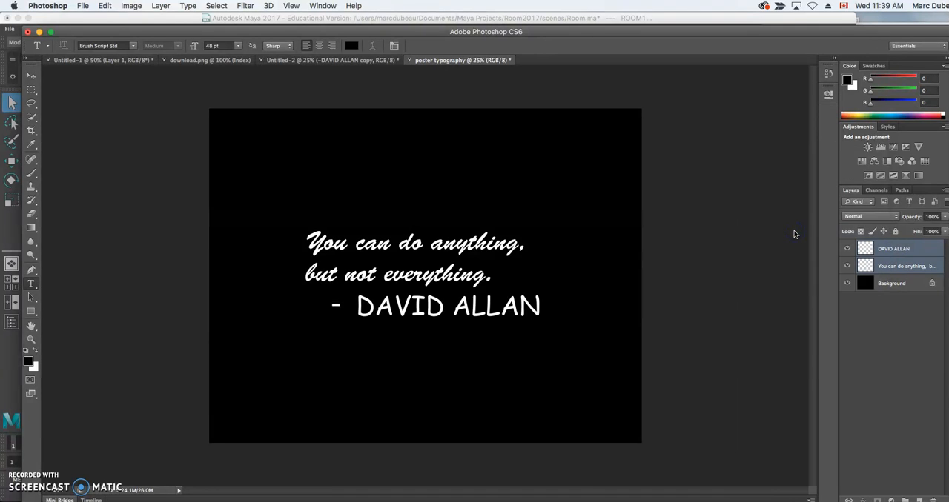
pyautogui.click(893, 249)
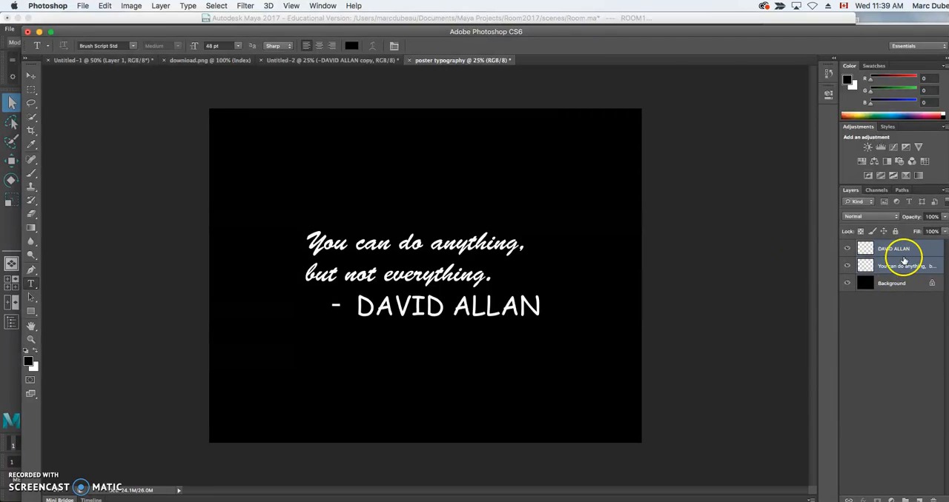
pyautogui.rightClick(898, 249)
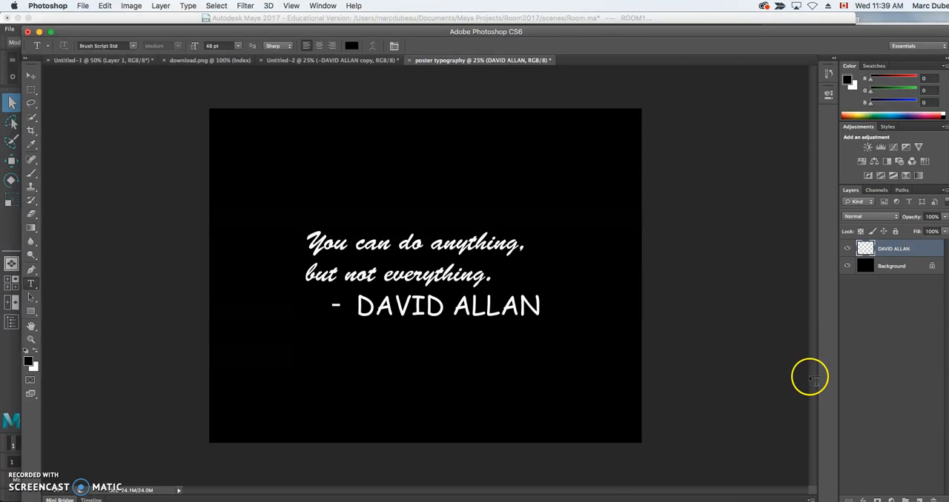
pyautogui.click(893, 249)
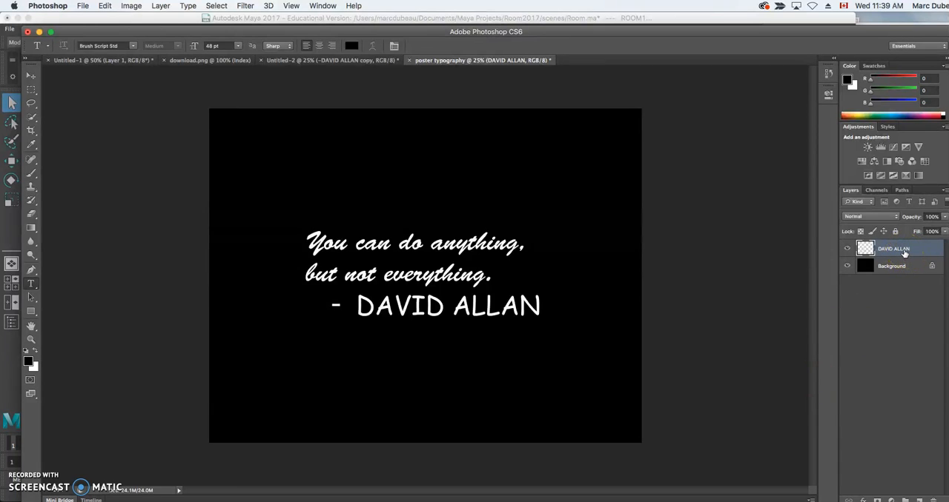
pyautogui.moveTo(893, 249)
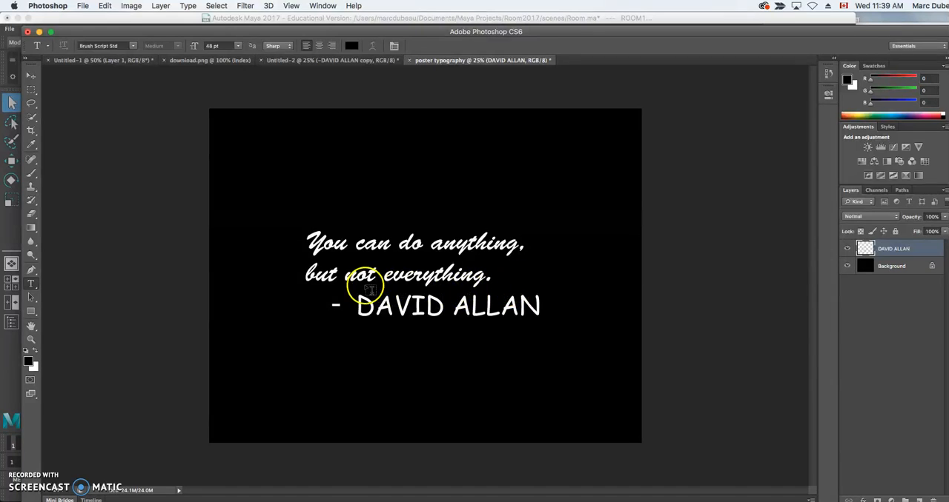
pyautogui.moveTo(294, 282)
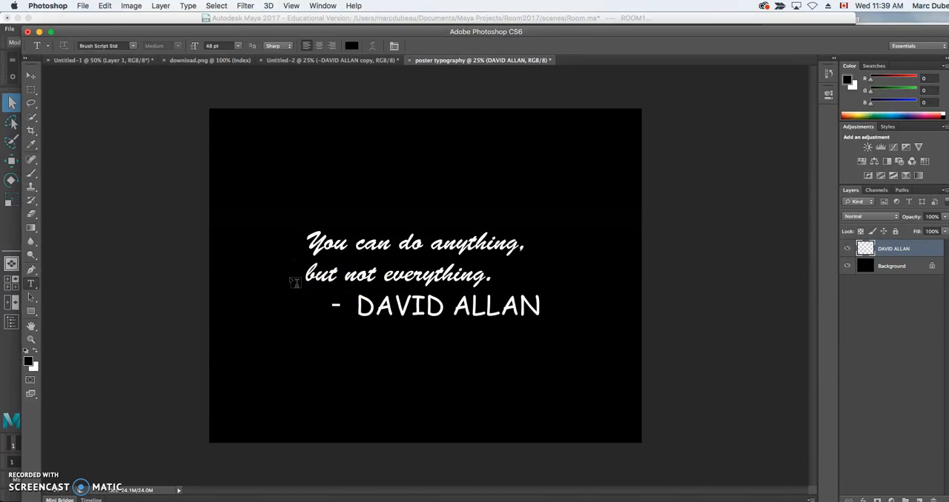
# Step: Fill the merged text layer with the Spectrum rainbow gradient, pink through blue to yellow
pyautogui.click(892, 249)
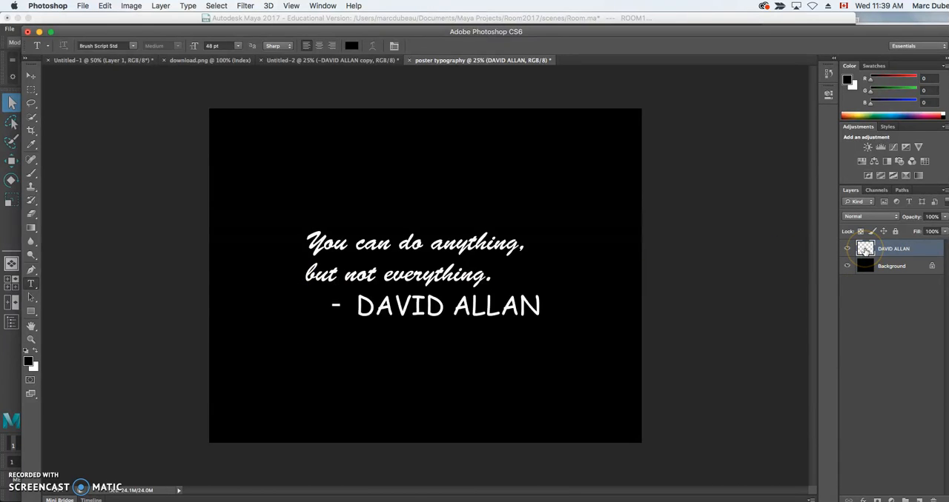
pyautogui.moveTo(865, 249)
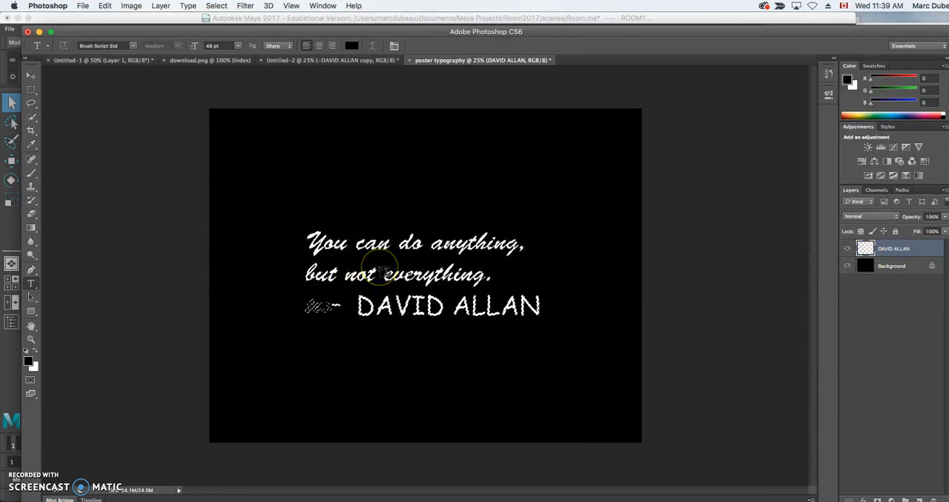
pyautogui.click(886, 249)
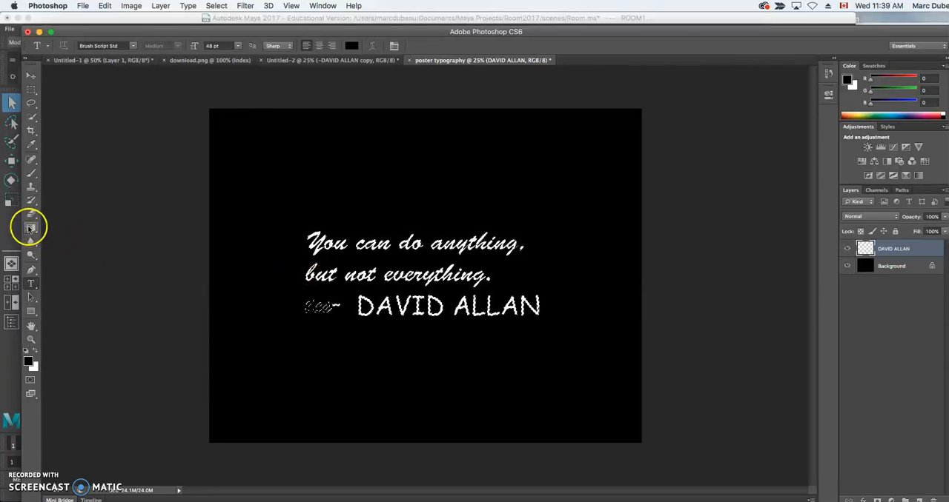
pyautogui.click(31, 229)
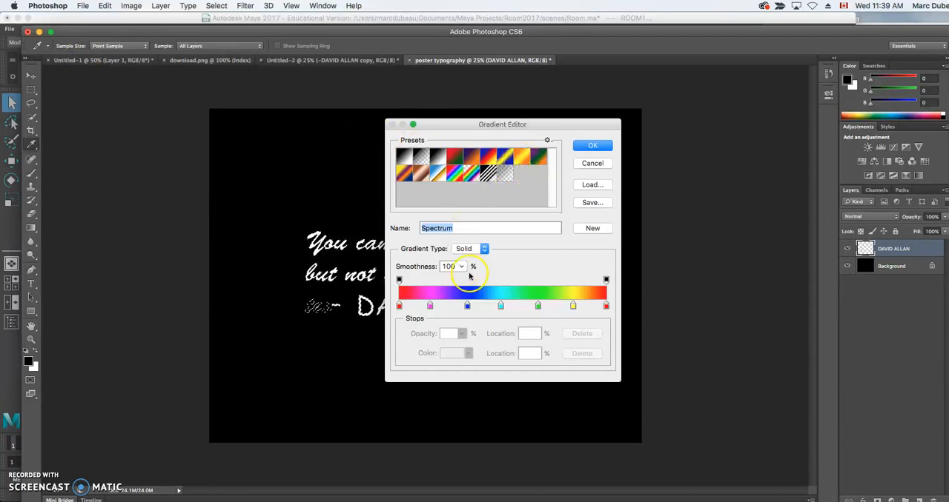
pyautogui.click(593, 145)
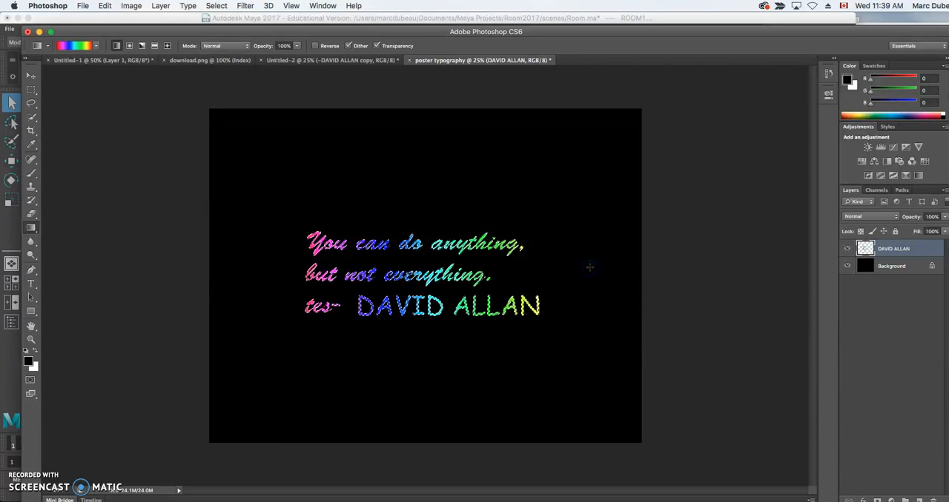
pyautogui.click(893, 249)
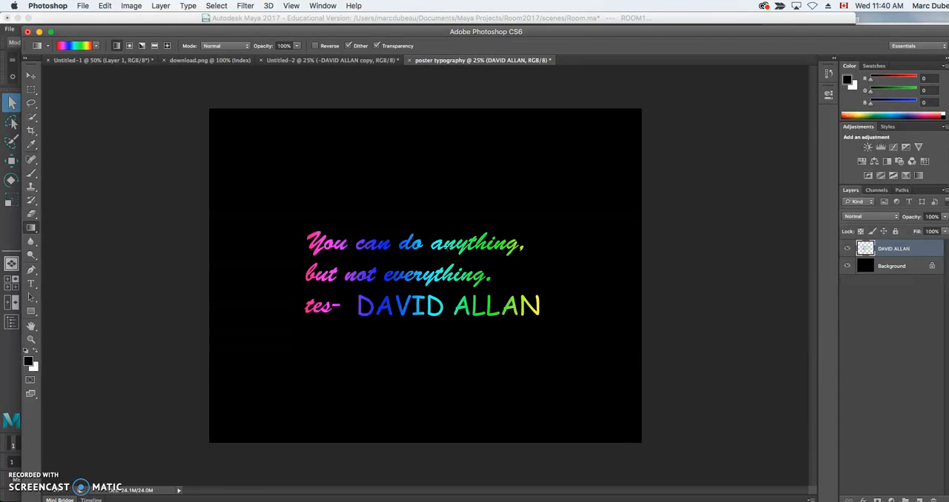
pyautogui.rightClick(892, 249)
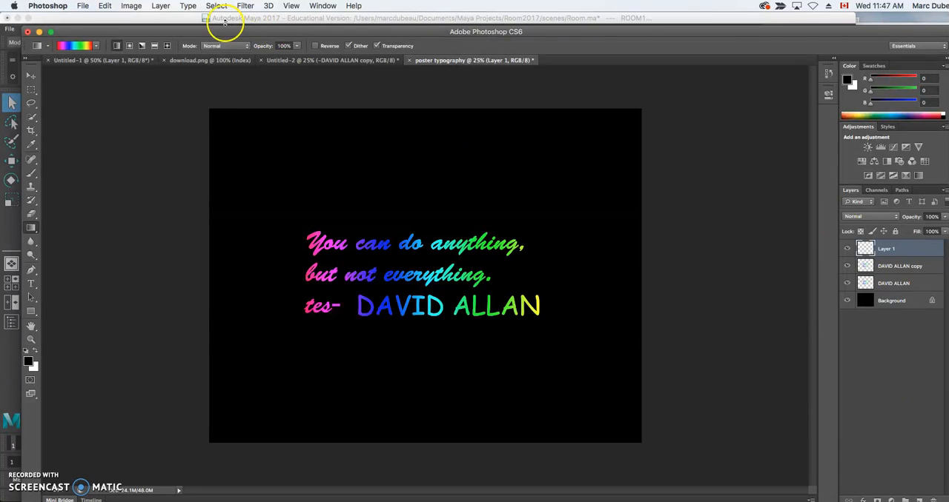
# Step: Render grey clouds onto the new Layer 1 above the duplicated rainbow text, then choose its blend mode
pyautogui.click(246, 6)
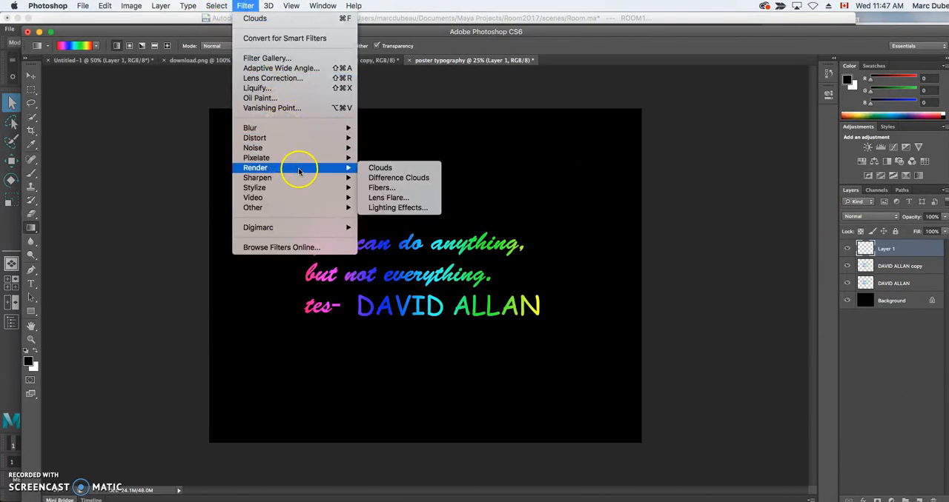
pyautogui.click(379, 168)
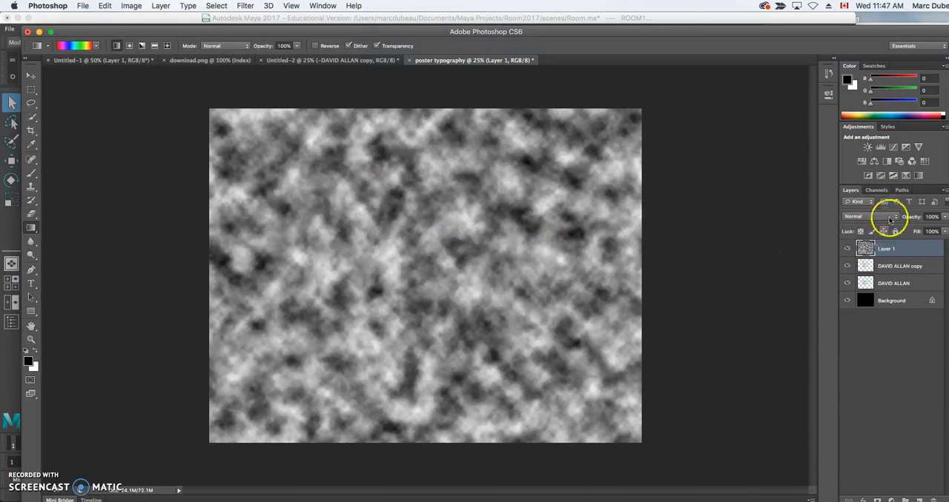
pyautogui.click(862, 216)
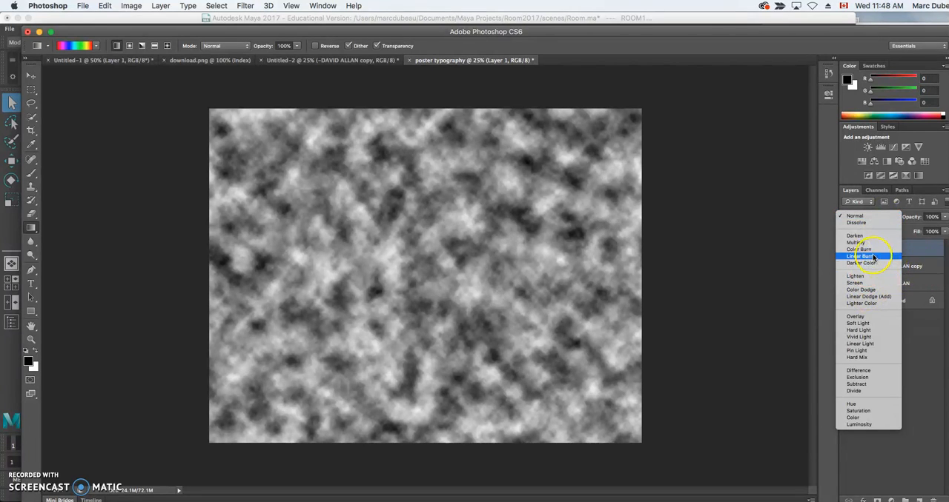
pyautogui.click(860, 249)
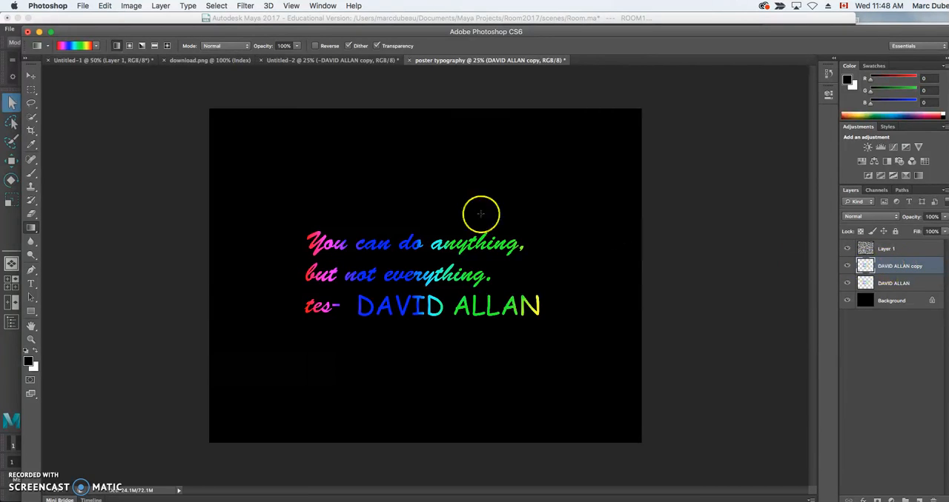
# Step: Soften the DAVID ALLAN copy with an 80 px Gaussian Blur
pyautogui.click(245, 5)
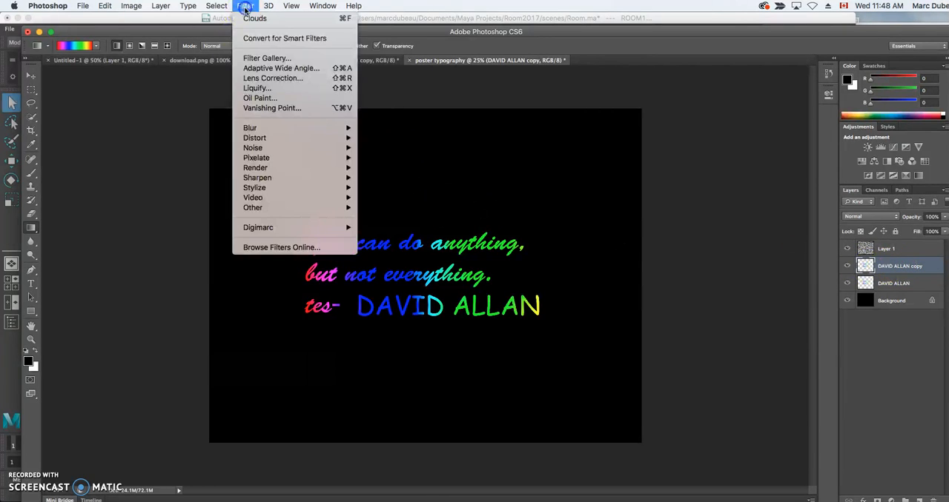
pyautogui.moveTo(297, 128)
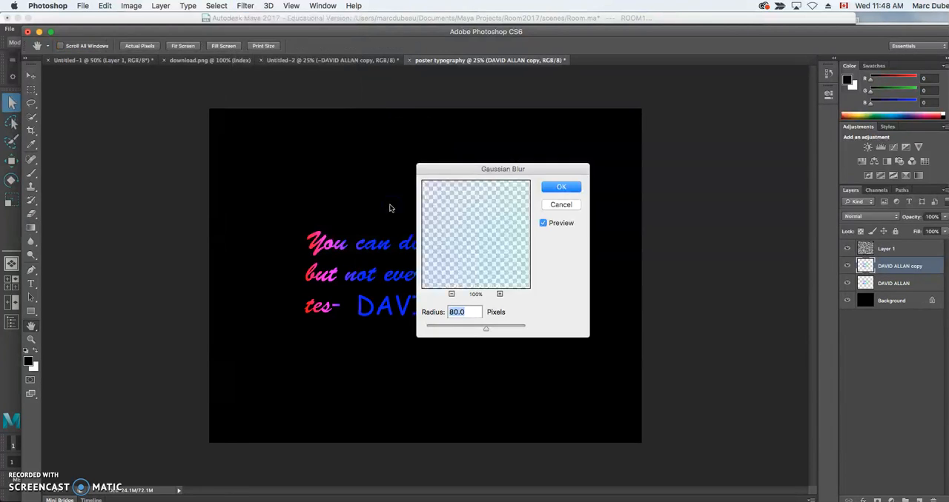
pyautogui.click(458, 311)
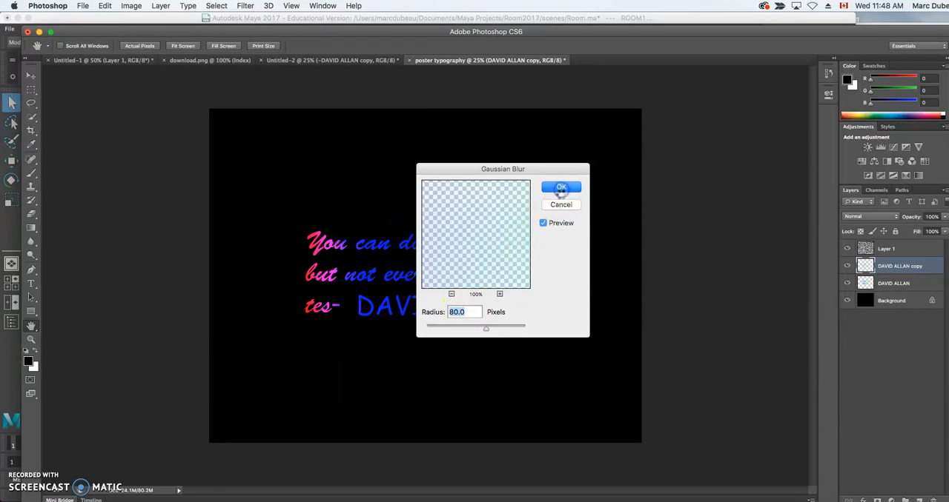
pyautogui.click(561, 187)
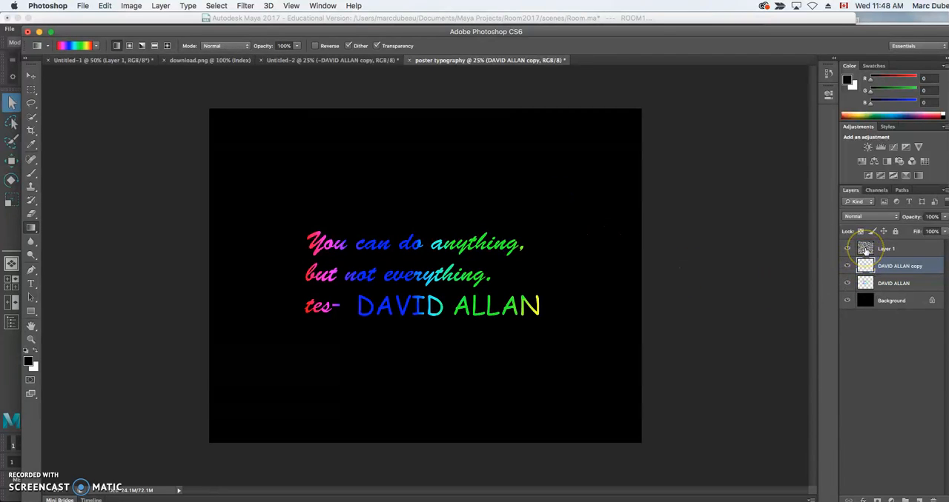
# Step: Blend the cloud Layer 1 in Color Dodge so the quote glows colourfully
pyautogui.click(867, 216)
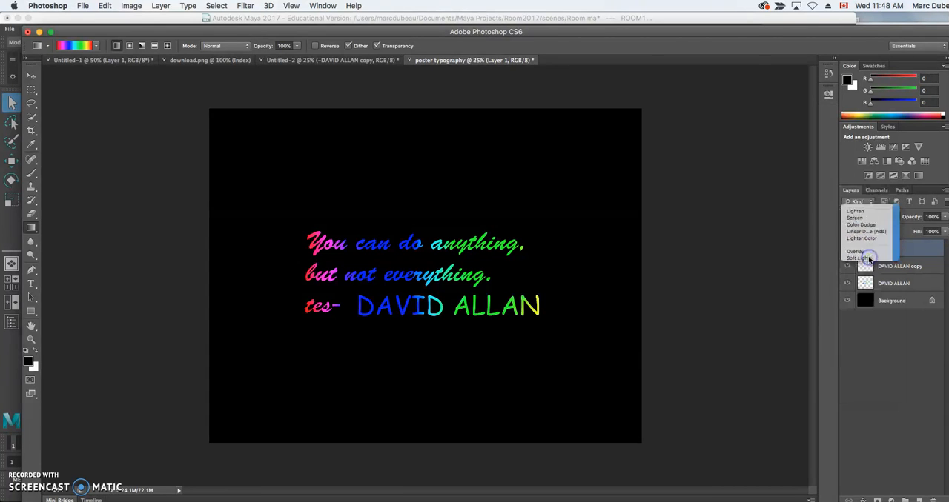
pyautogui.click(859, 226)
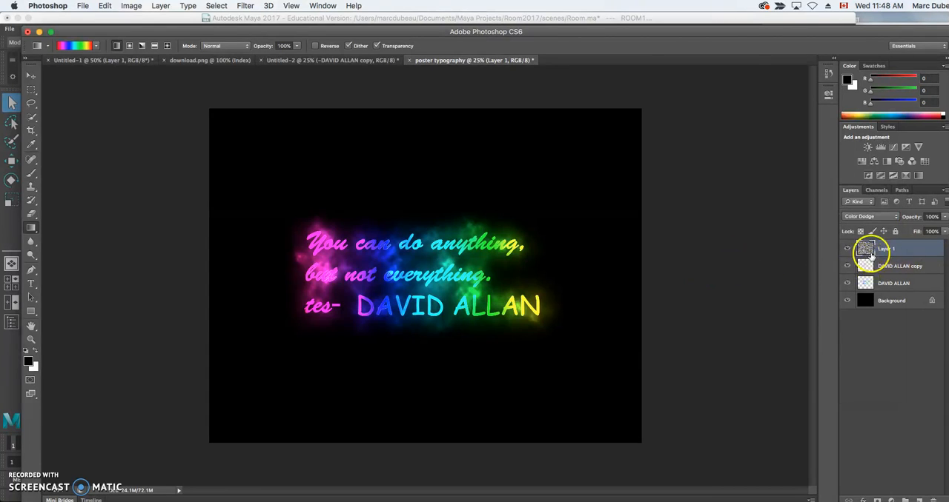